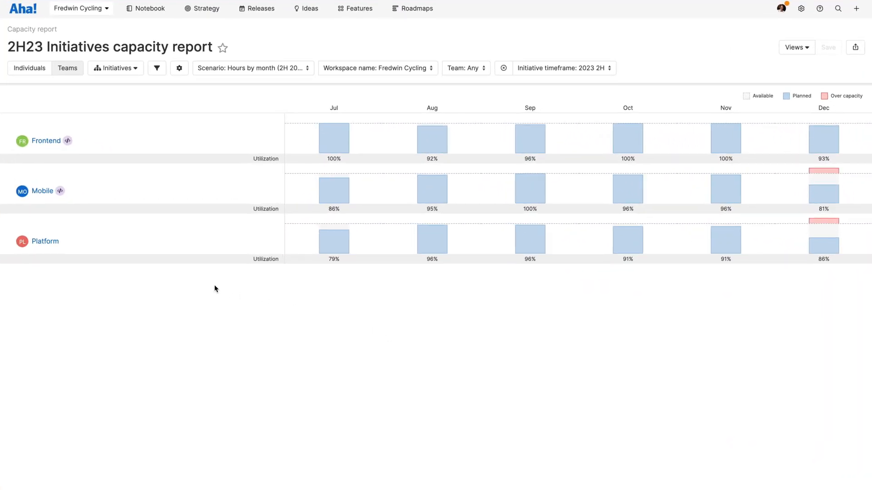
View the Platform team's details and switch to the Hours by month (2H 2023) scenario.
click(45, 241)
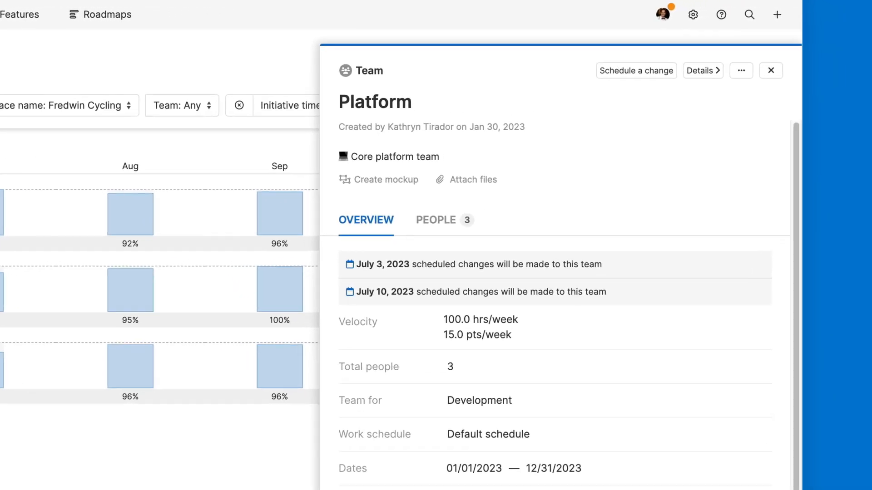
click(661, 14)
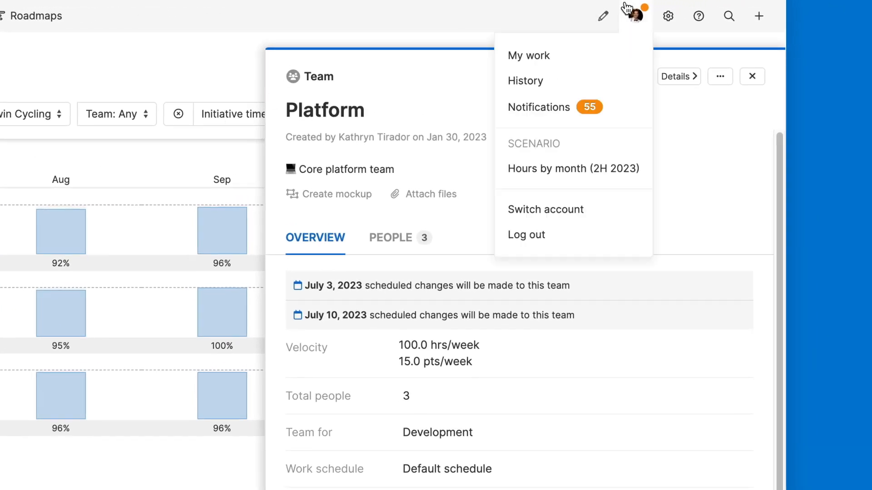
mouse_move(573, 168)
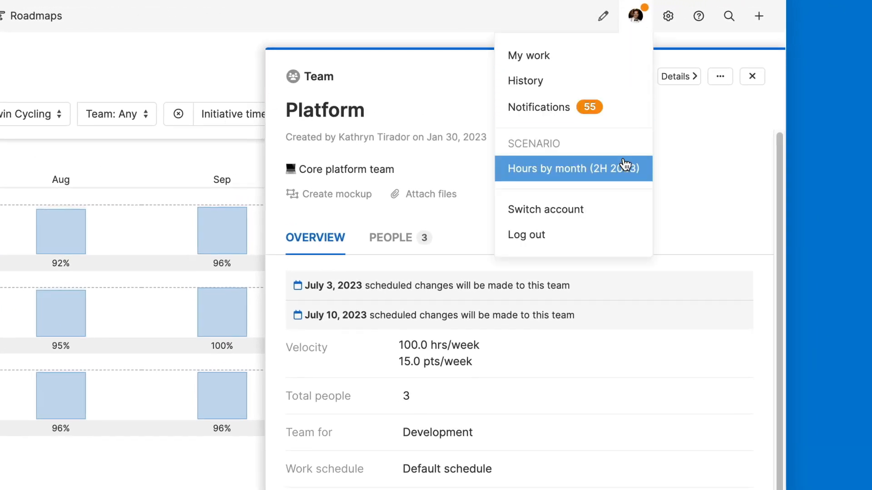
click(562, 169)
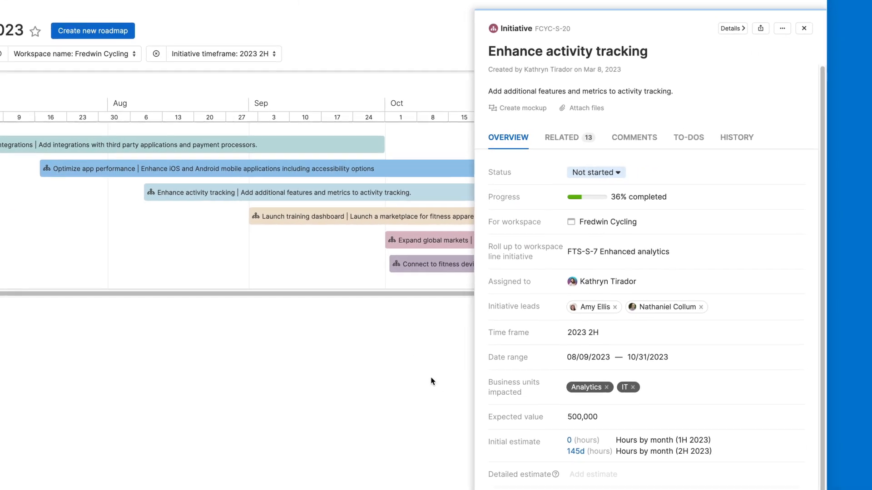
Set Launch training dashboard's end date to 12/29/2023 from the December capacity report.
click(576, 450)
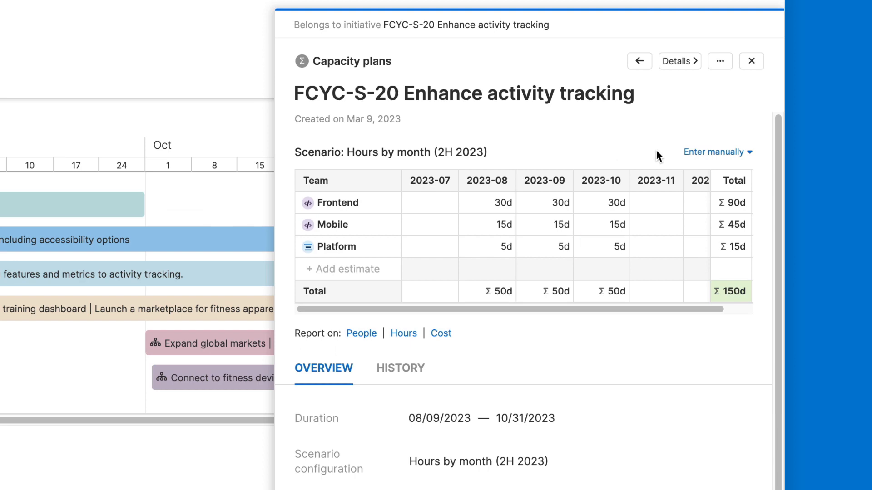
click(716, 152)
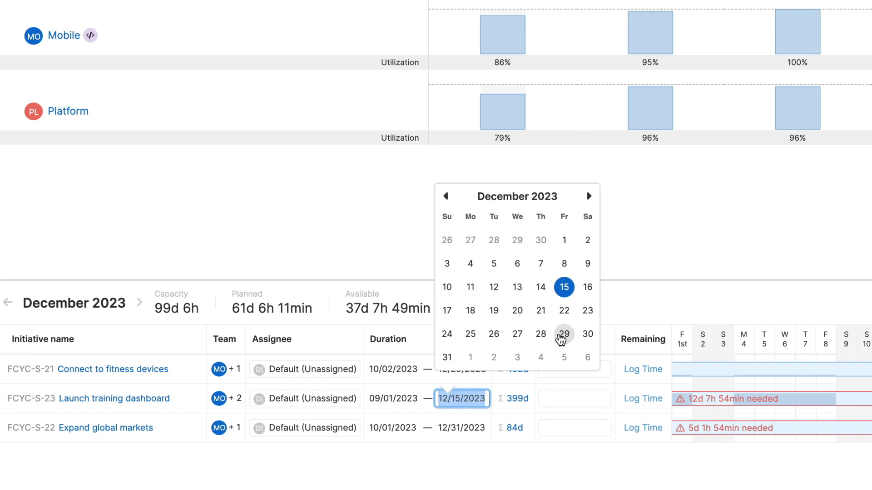
click(564, 334)
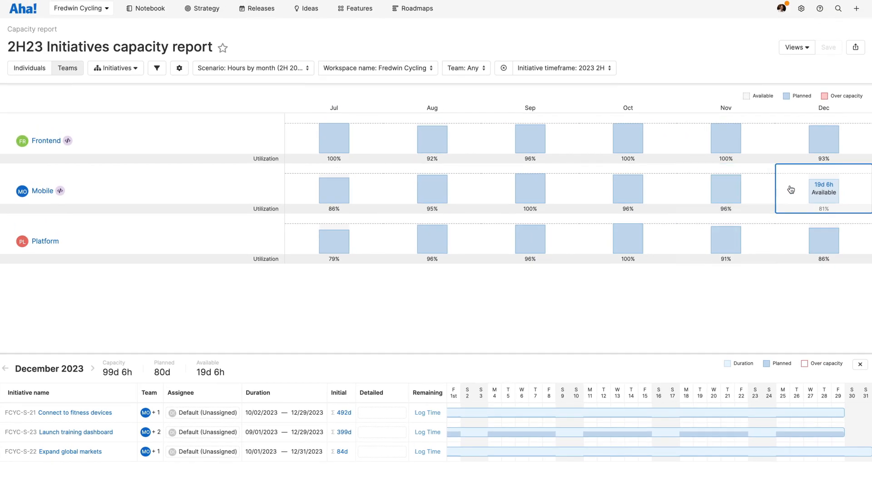
mouse_move(793, 188)
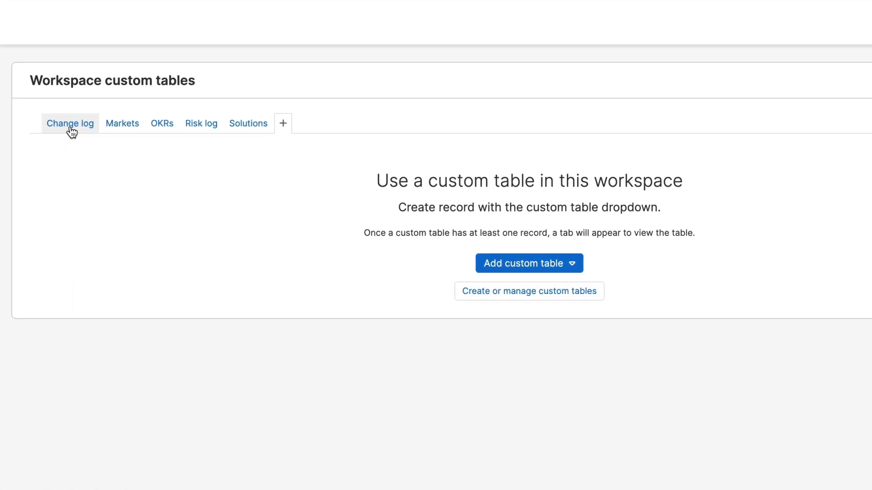
Open the Change log custom table and edit the Reduced widget scope row.
click(70, 123)
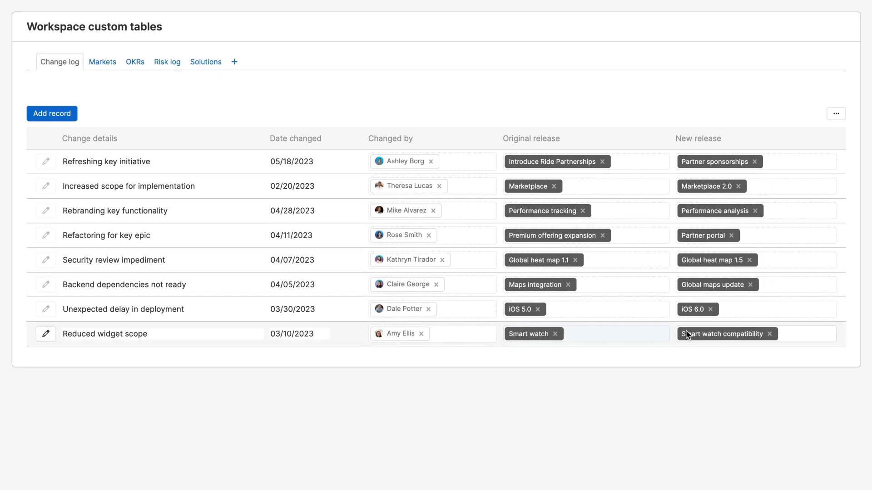
click(723, 335)
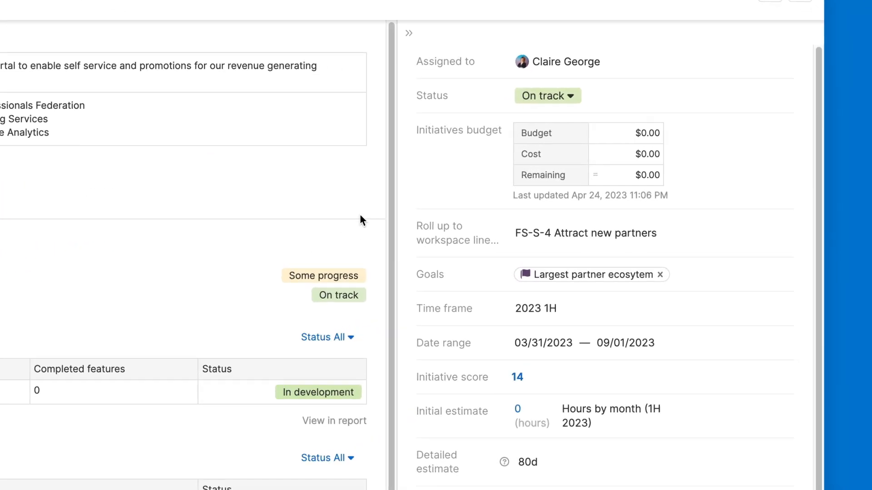
Enter a budget of 110000 and a cost of 90000 for the initiative.
text(110000)
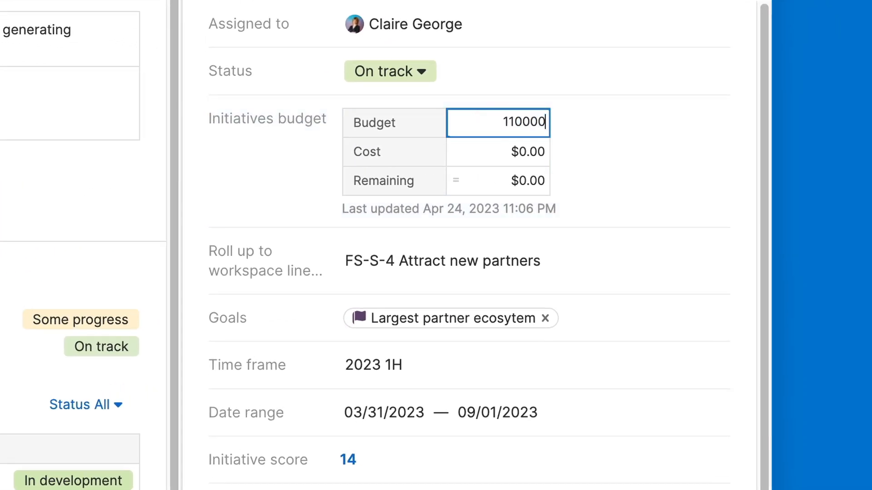
click(496, 152)
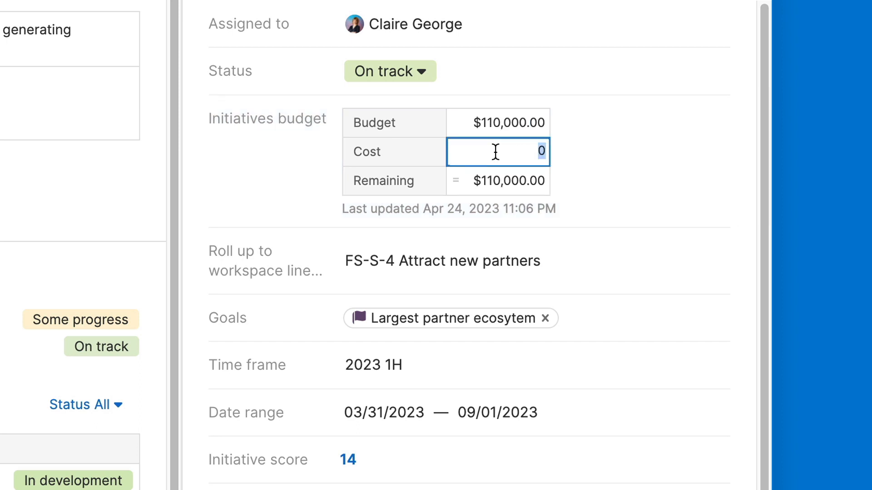
text(90000)
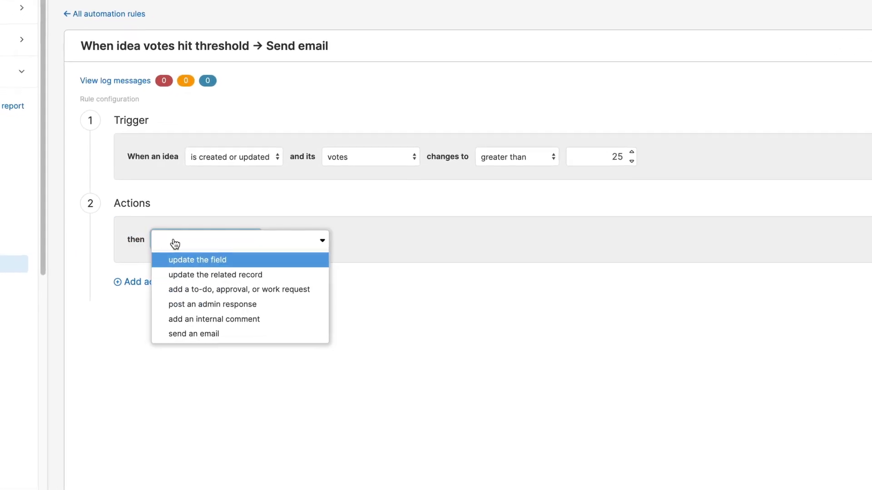
Open the Actions 'then' dropdown for the votes-over-25 rule.
click(193, 334)
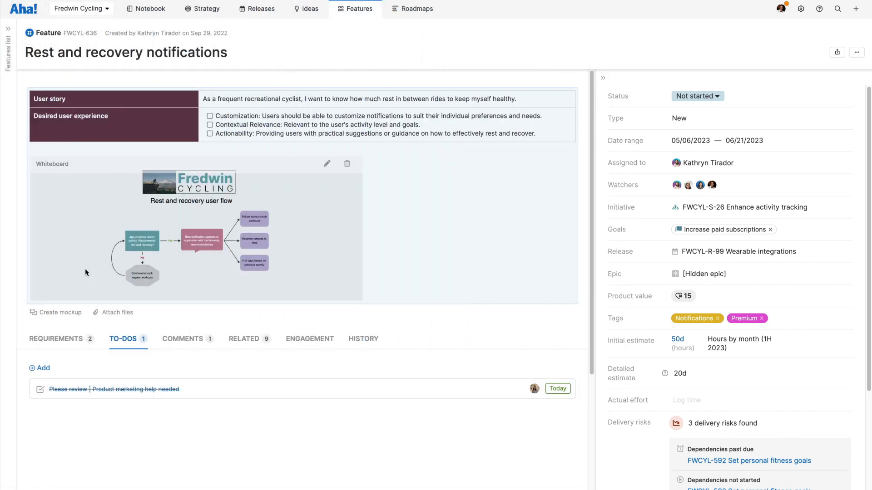
Add a Provide feature positioning work request to-do on the feature.
click(39, 368)
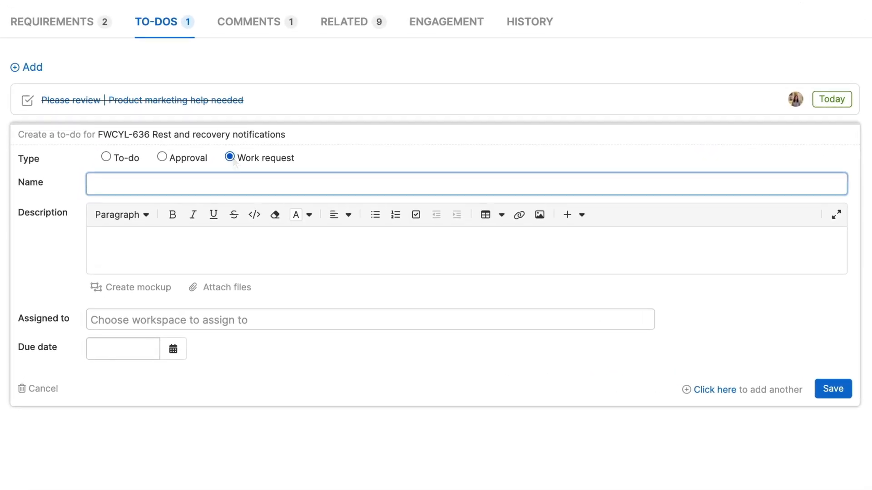
click(832, 389)
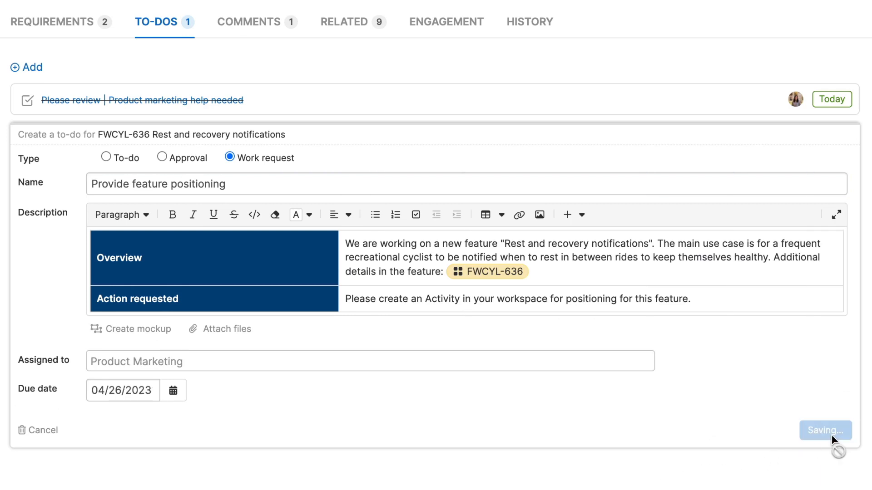
click(825, 431)
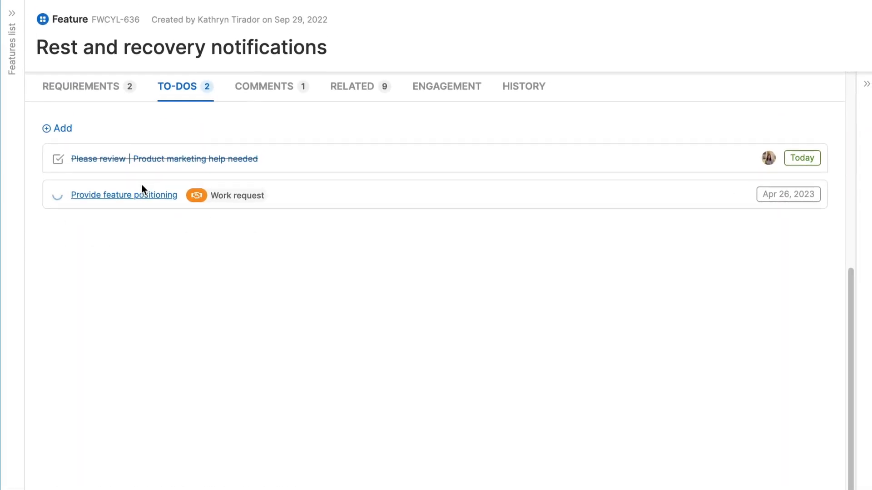
Accept the positioning request with a record and create the Rest and recovery notifications activity.
click(124, 194)
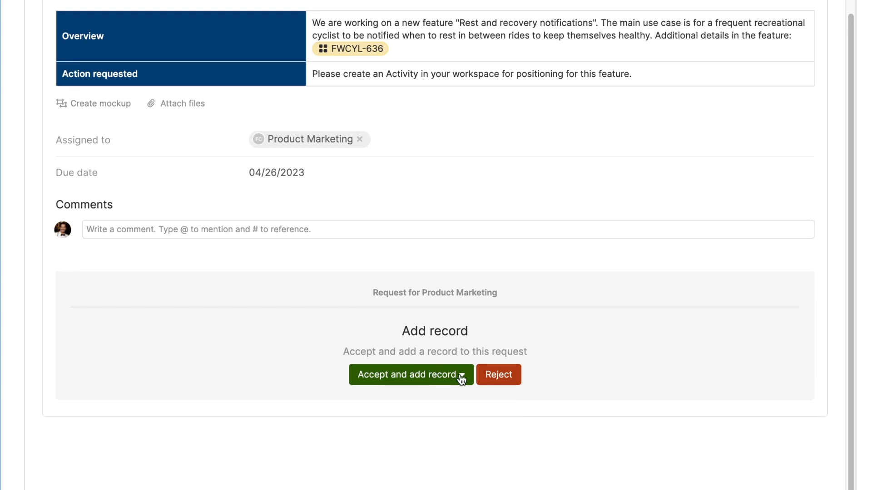
click(405, 374)
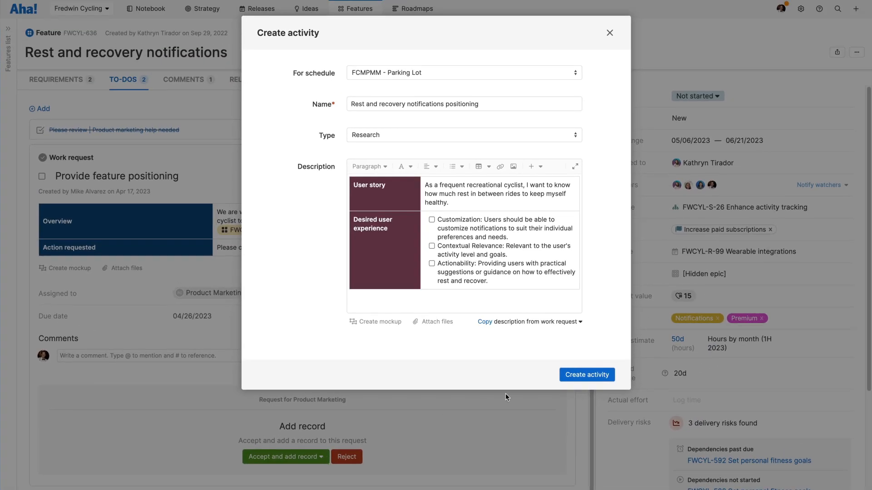
click(586, 374)
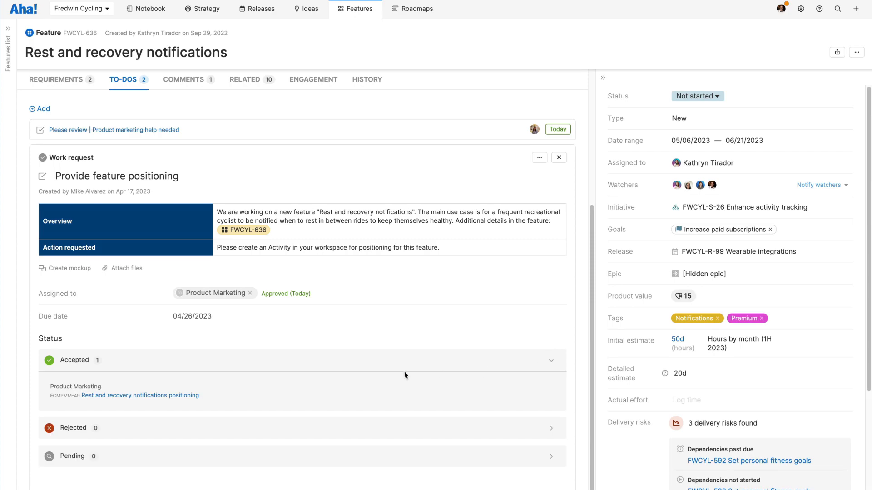
click(140, 395)
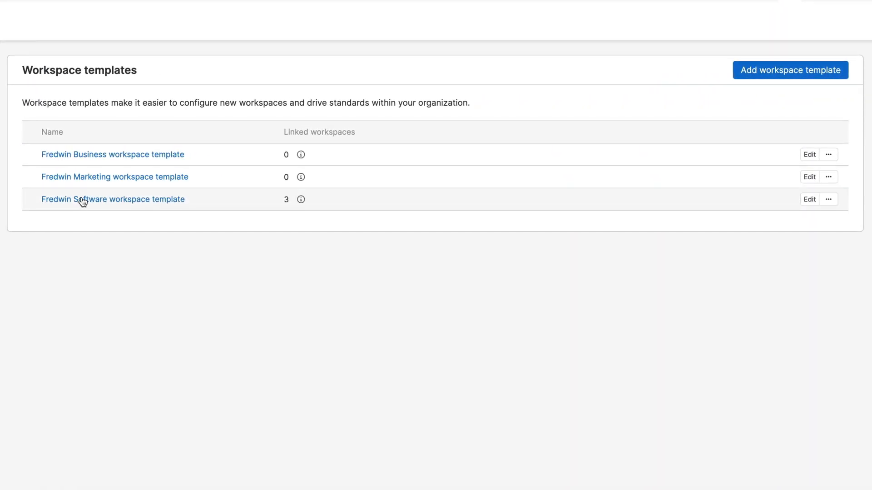
click(113, 199)
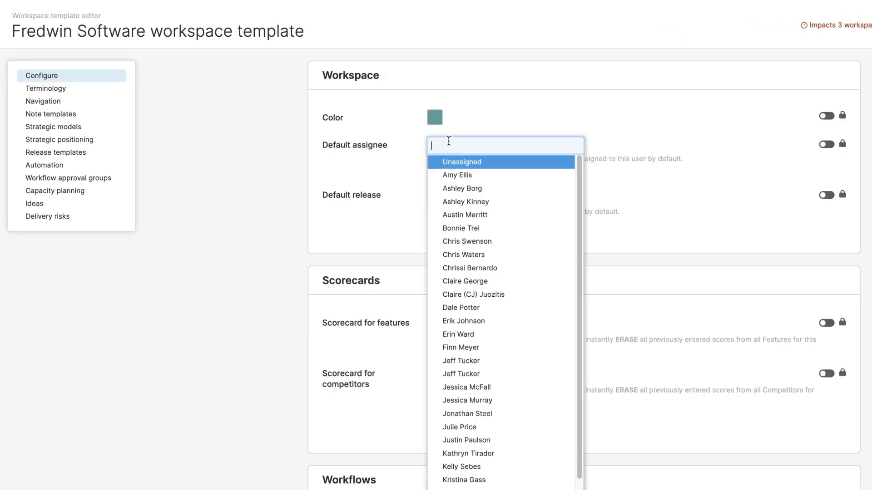
click(463, 321)
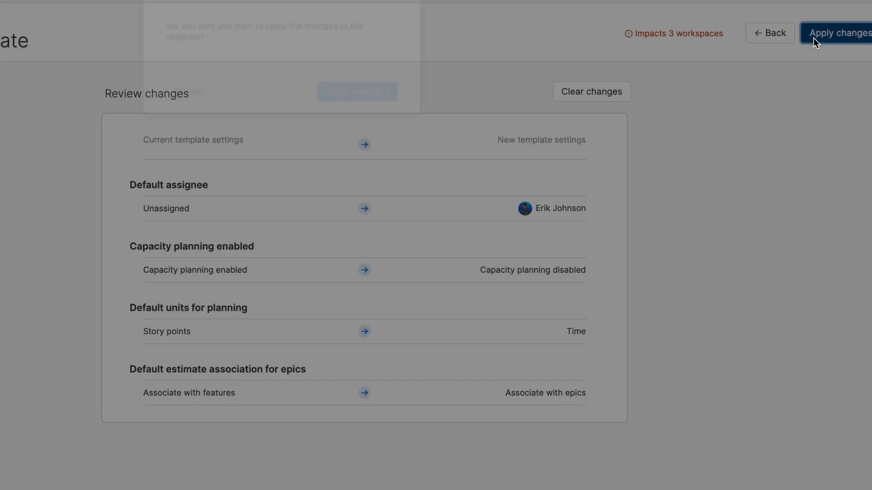
click(836, 33)
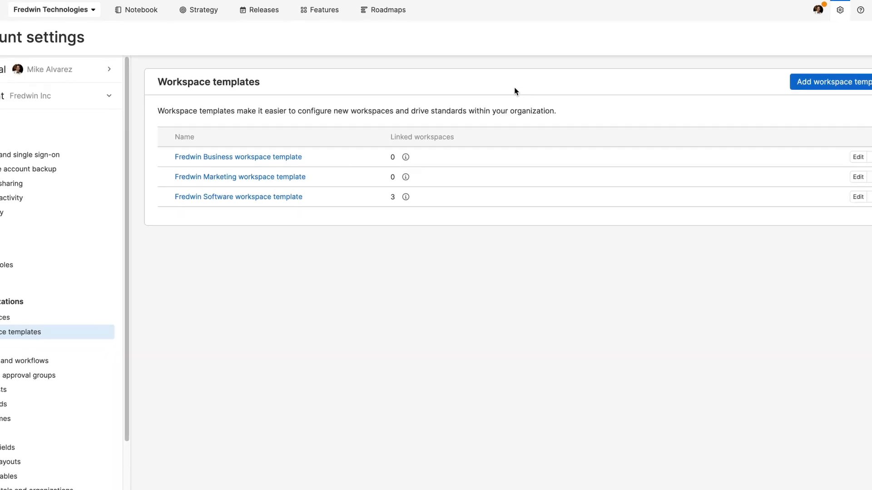
Reach the Schedule demo form via Help's Get help from an expert.
click(819, 9)
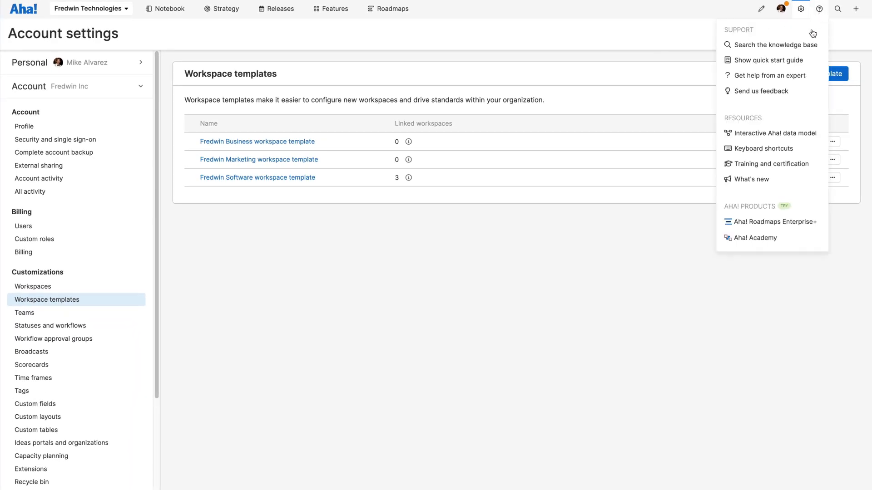
click(769, 75)
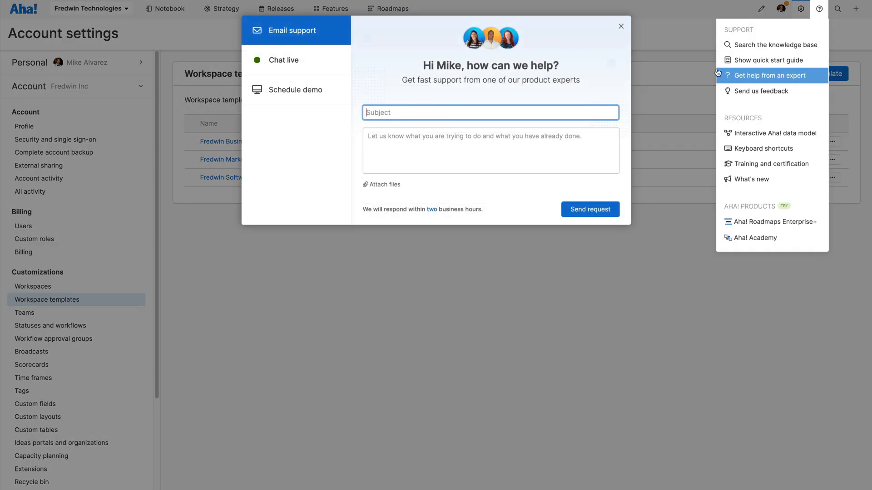
click(295, 89)
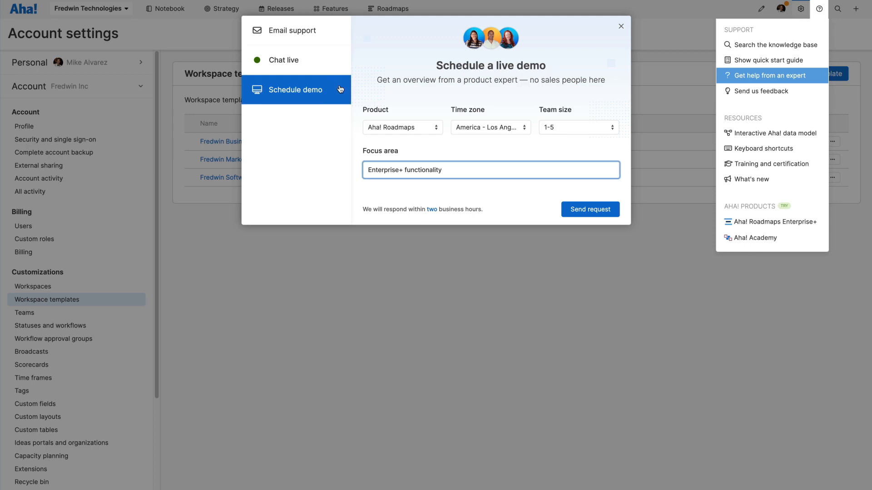